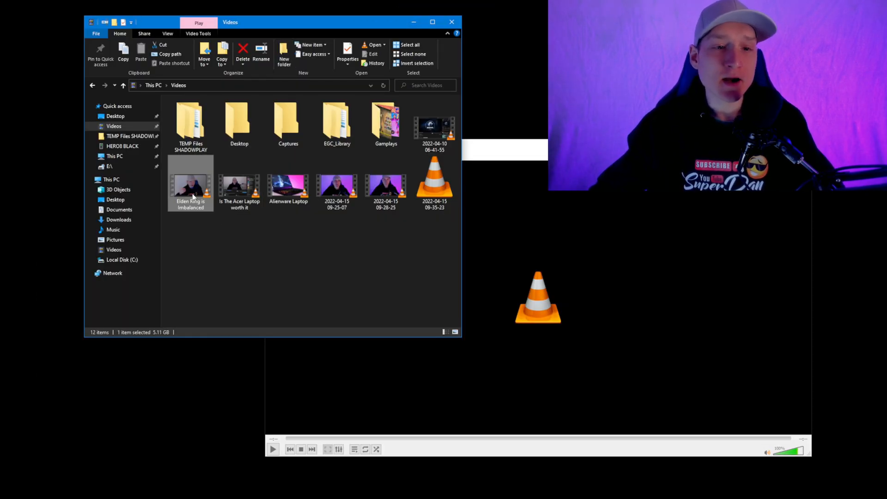
Bring up 'Open with > Choose another app' for the Elden Ring is Imbalanced video
{"action": "right_click", "coordinate": [190, 184]}
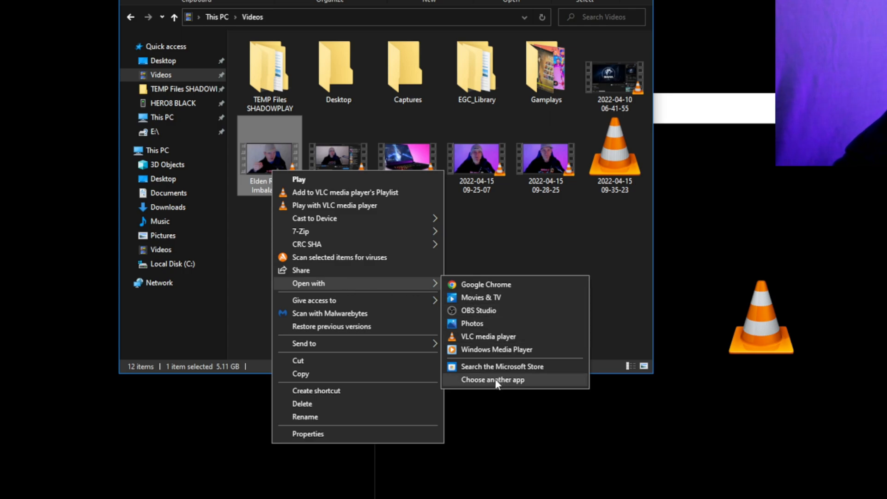
{"action": "mouse_move", "coordinate": [502, 336]}
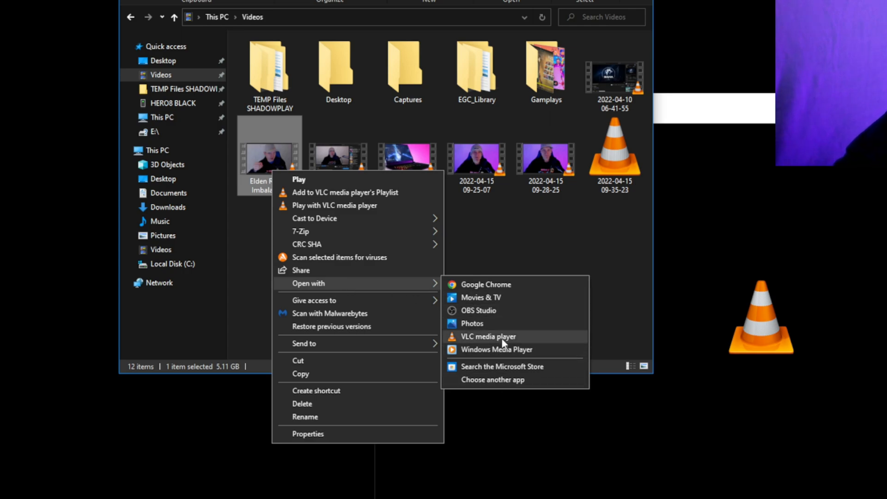
{"action": "left_click", "coordinate": [493, 380]}
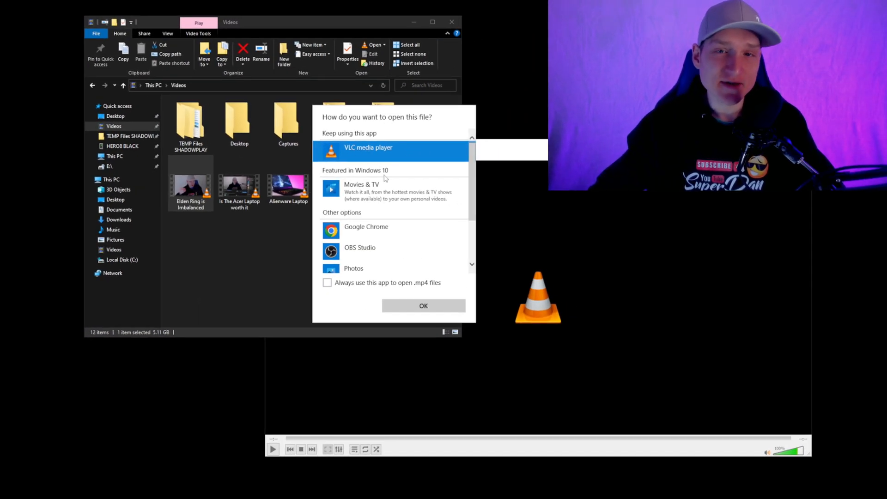
{"action": "left_click", "coordinate": [327, 282]}
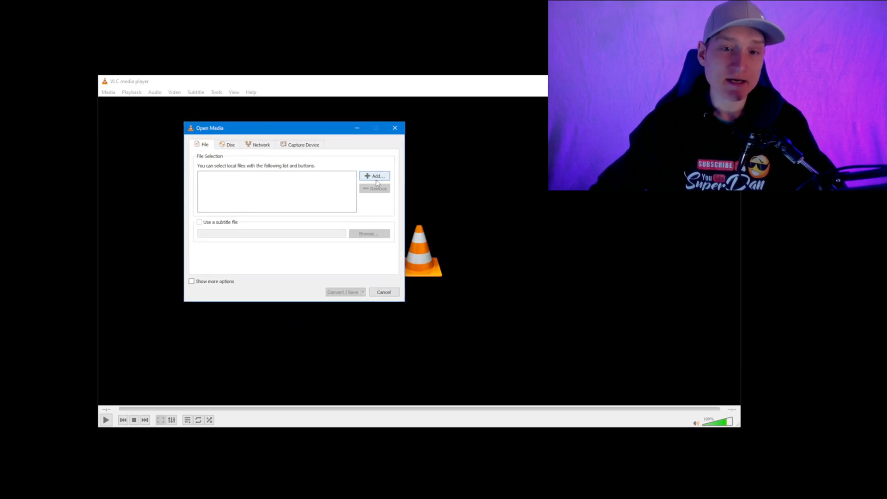
Add 'Elden Ring is Imbalanced' from Videos to the Open Media file list
{"action": "left_click", "coordinate": [375, 176]}
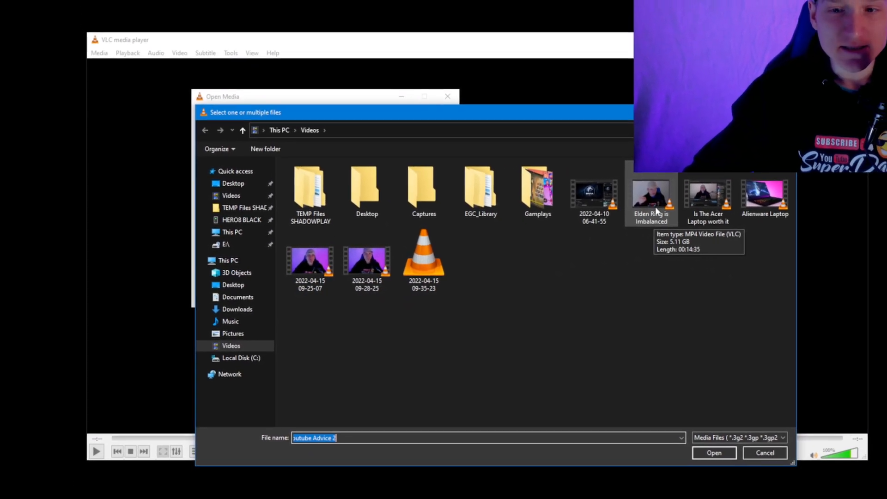
{"action": "left_click", "coordinate": [714, 452]}
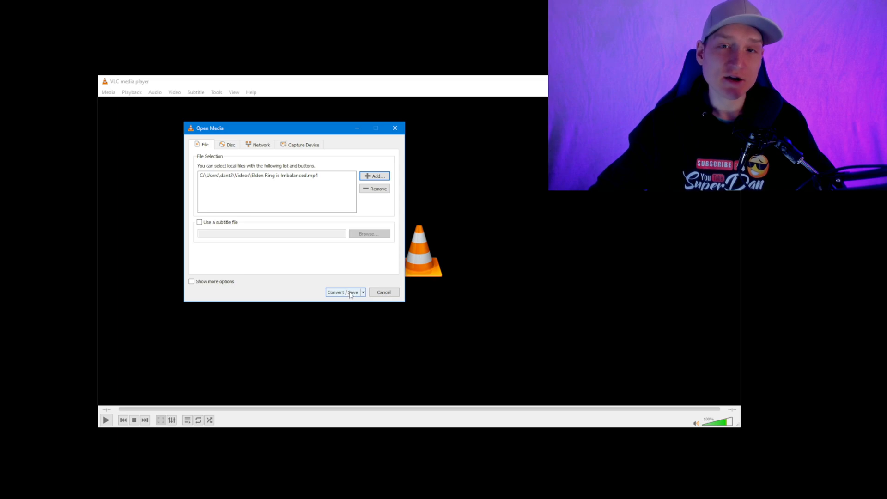
Open Convert / Save and choose the Audio - MP3 profile
{"action": "left_click", "coordinate": [338, 292]}
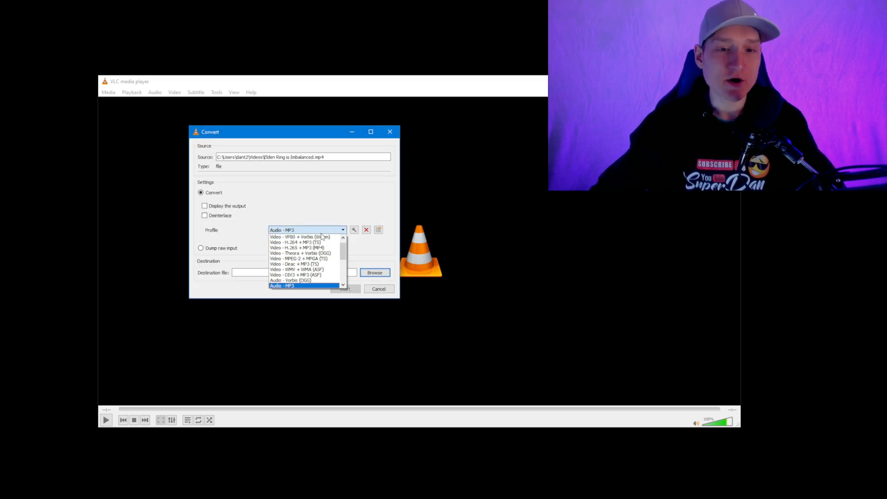
{"action": "mouse_move", "coordinate": [303, 248]}
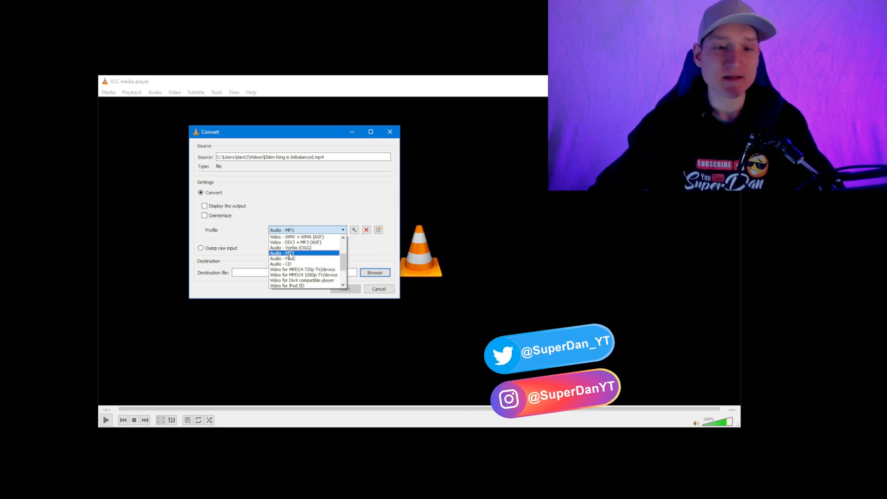
{"action": "left_click", "coordinate": [282, 253]}
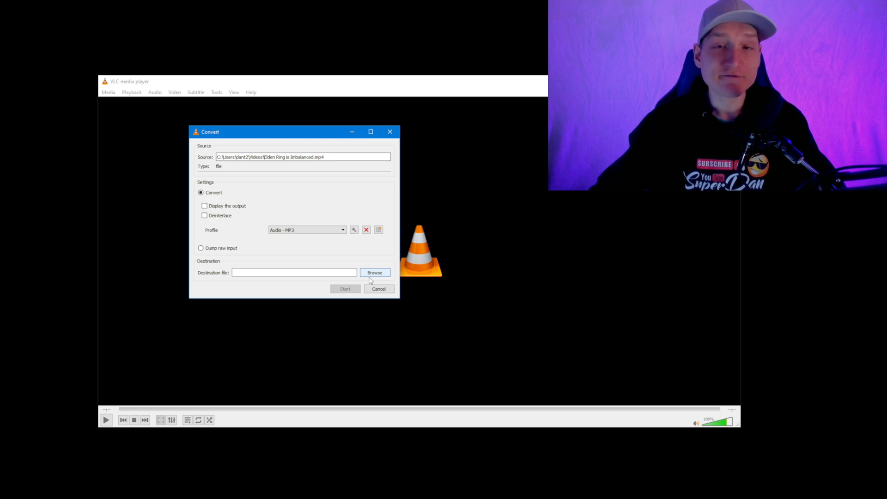
Save the MP3 as 'Elden Ring is Imbalanced' in a chosen folder
{"action": "left_click", "coordinate": [374, 272]}
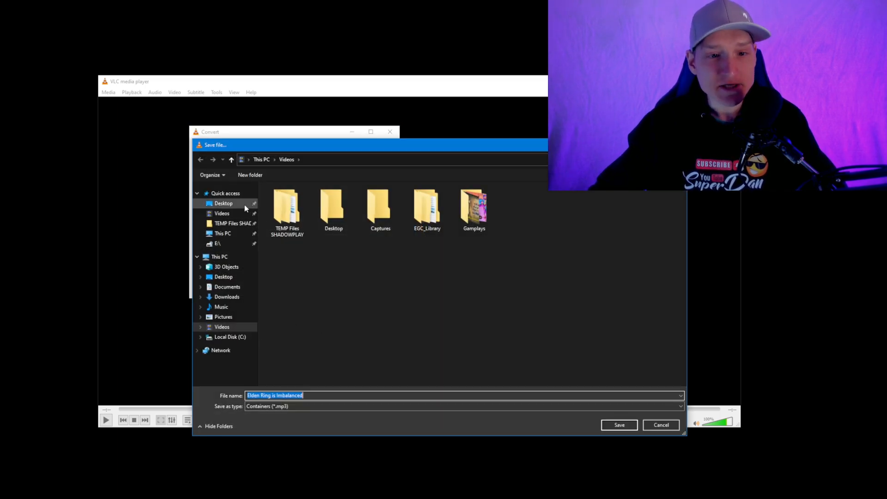
{"action": "left_click", "coordinate": [618, 425]}
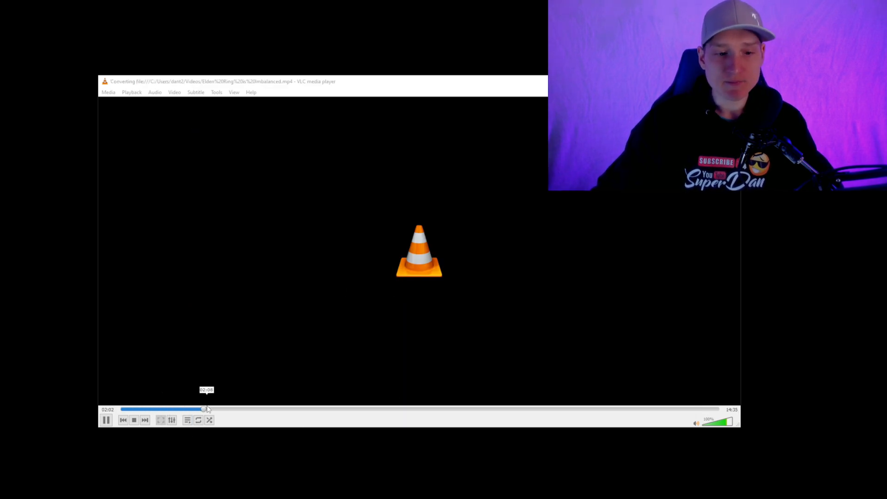